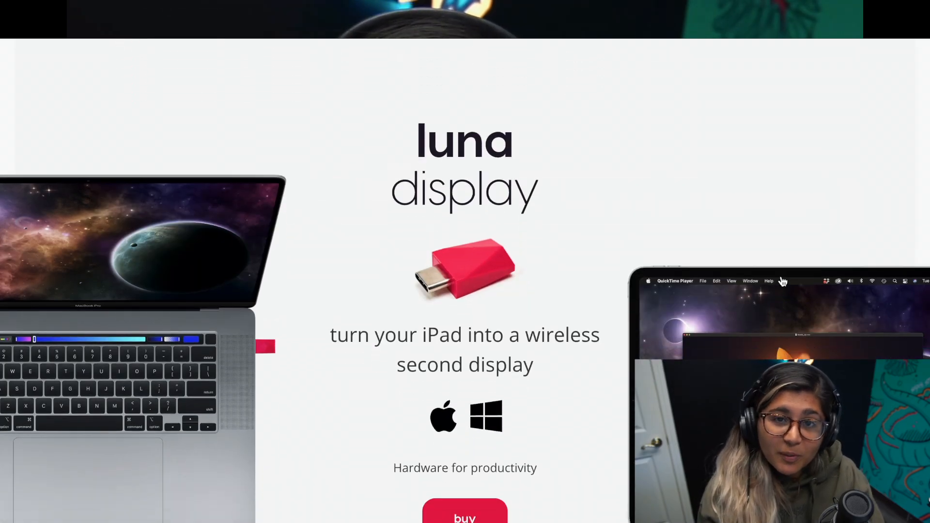
pyautogui.scroll(-3)
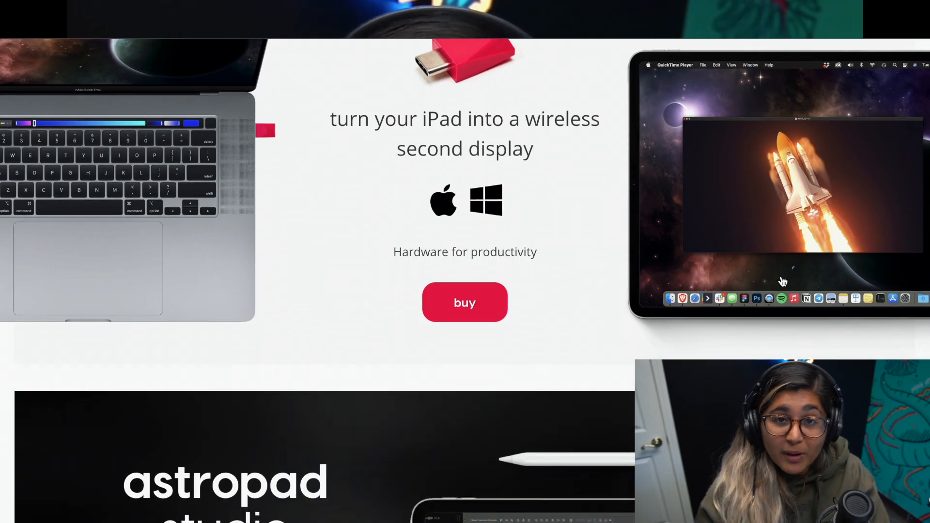
pyautogui.scroll(-3)
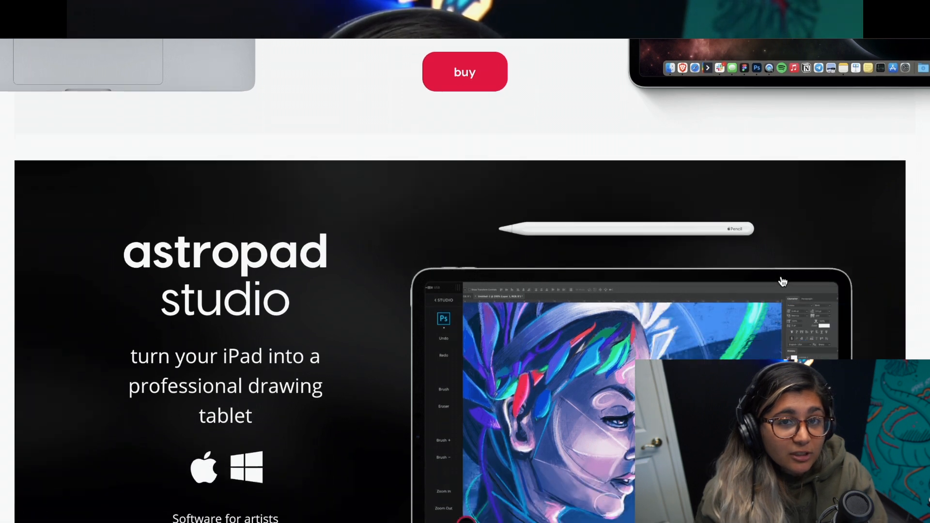
pyautogui.scroll(-3)
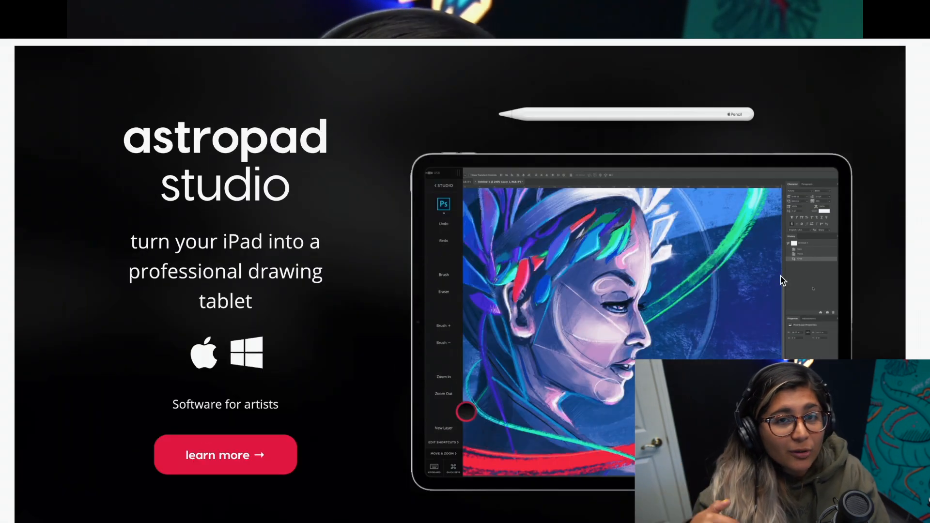